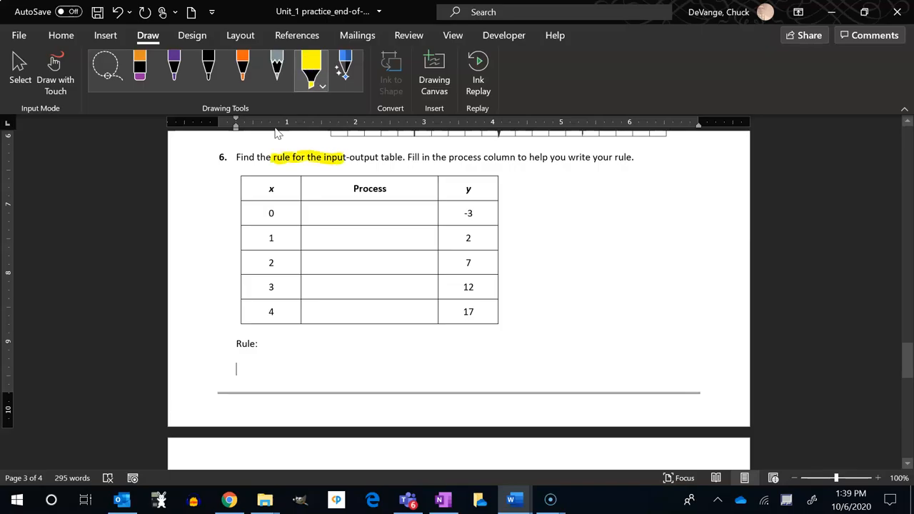
Highlight 'the process column to help you', mark 0 and −3, then take the black pen.
{"action": "left_click_drag", "start_coordinate": [436, 158], "coordinate": [583, 159]}
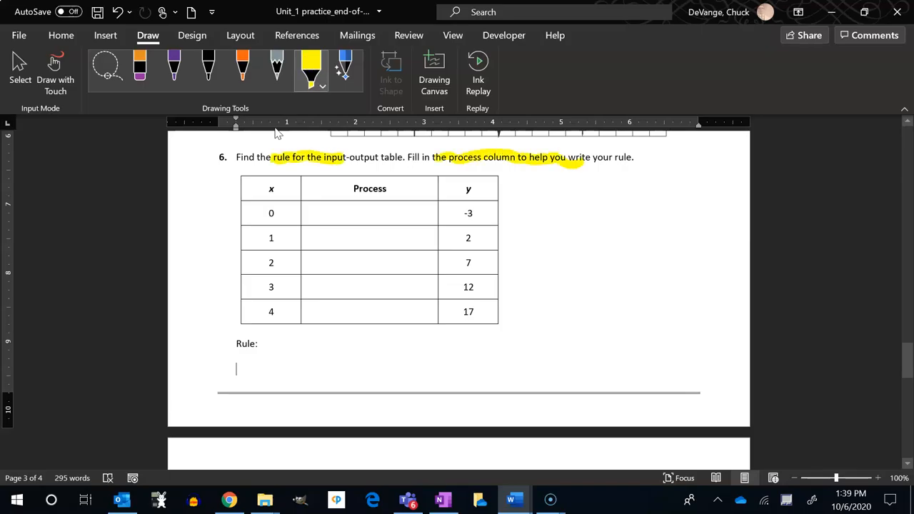
{"action": "left_click", "coordinate": [243, 68]}
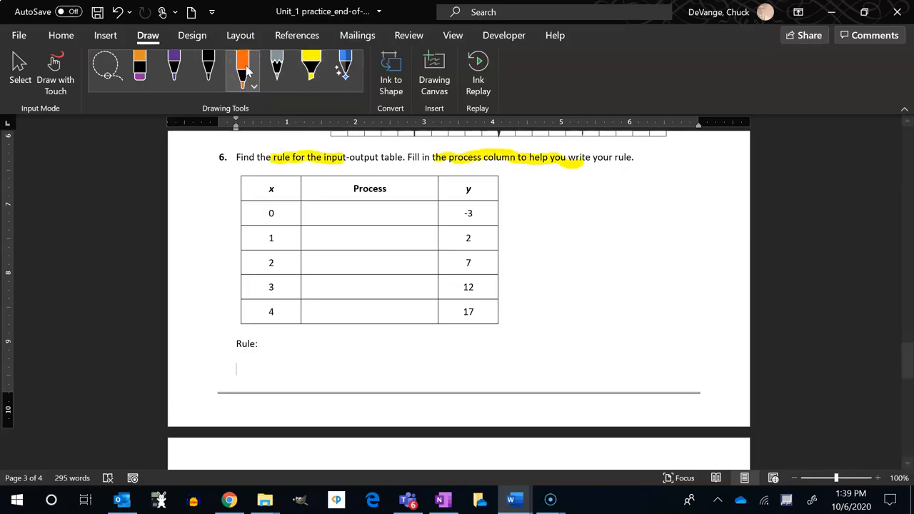
{"action": "left_click", "coordinate": [312, 69]}
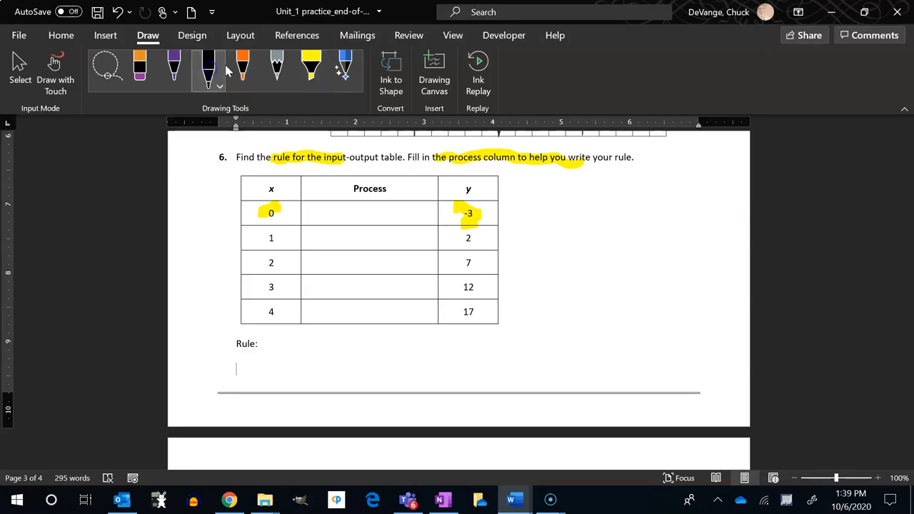
Ink −3 beside the table, 'y = __ −3' under Rule, and −3 in the first Process cell.
{"action": "left_click_drag", "start_coordinate": [550, 260], "coordinate": [571, 279]}
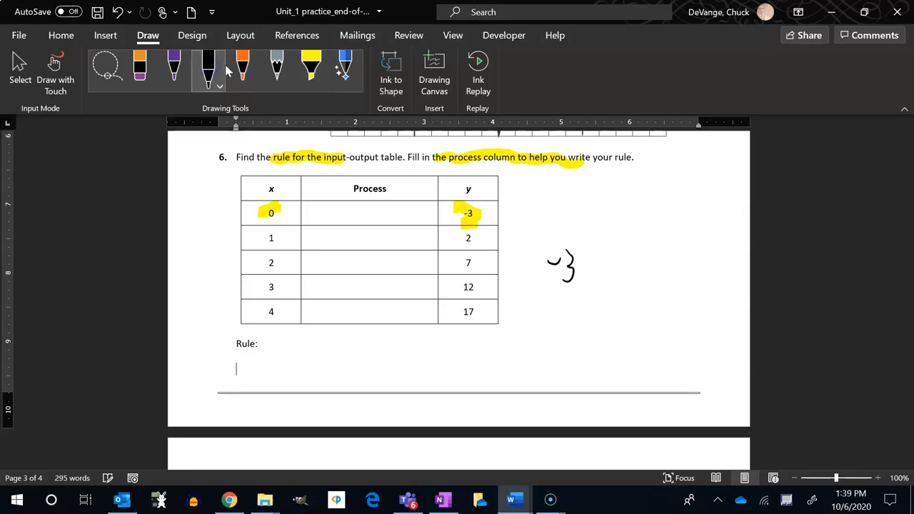
{"action": "left_click_drag", "start_coordinate": [297, 385], "coordinate": [329, 369]}
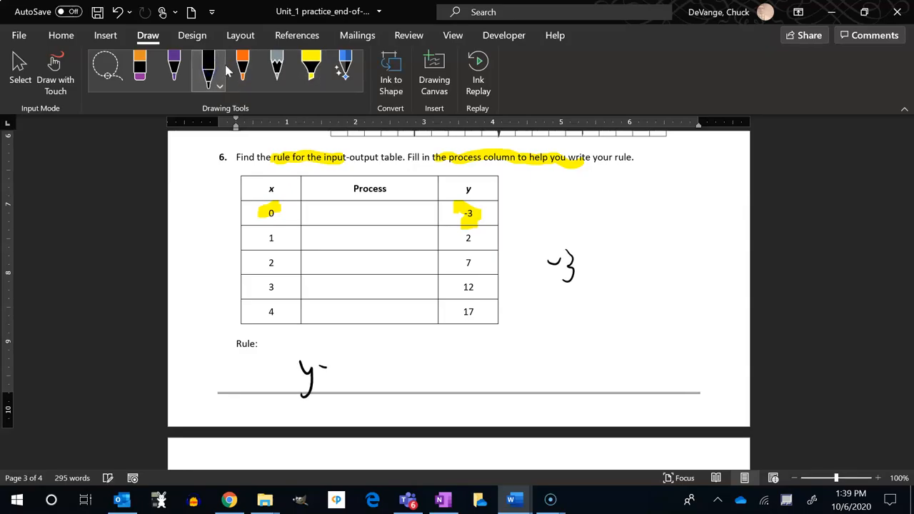
{"action": "left_click_drag", "start_coordinate": [332, 357], "coordinate": [397, 369]}
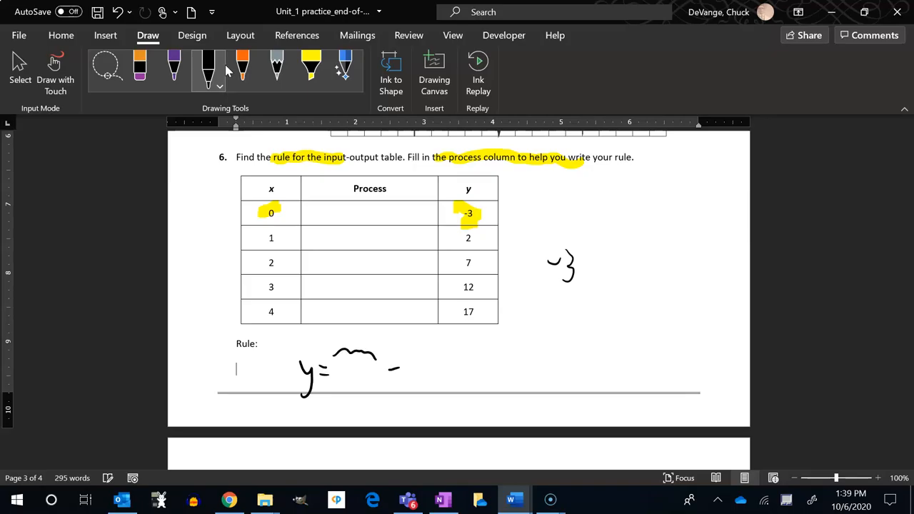
{"action": "left_click_drag", "start_coordinate": [389, 371], "coordinate": [412, 371]}
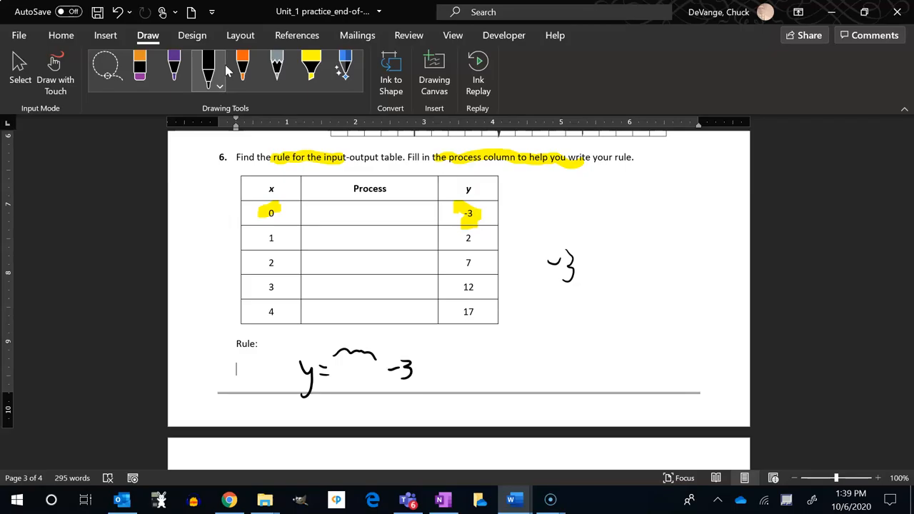
{"action": "left_click_drag", "start_coordinate": [382, 221], "coordinate": [403, 208]}
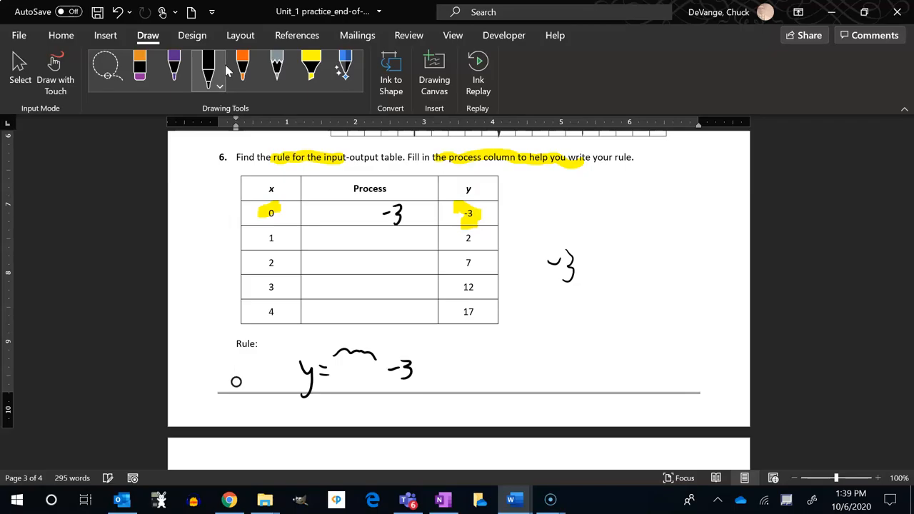
Write '−3 = 2', '−3 = 7', '−3 = 12', '−3 = 17' in rows 2–5 and an orange 0 in row 1.
{"action": "left_click_drag", "start_coordinate": [411, 214], "coordinate": [436, 225]}
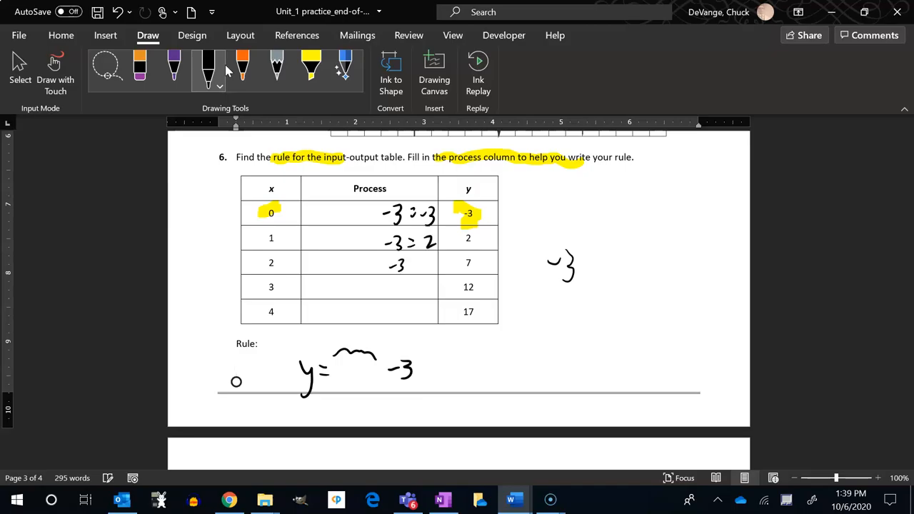
{"action": "left_click_drag", "start_coordinate": [407, 265], "coordinate": [431, 269]}
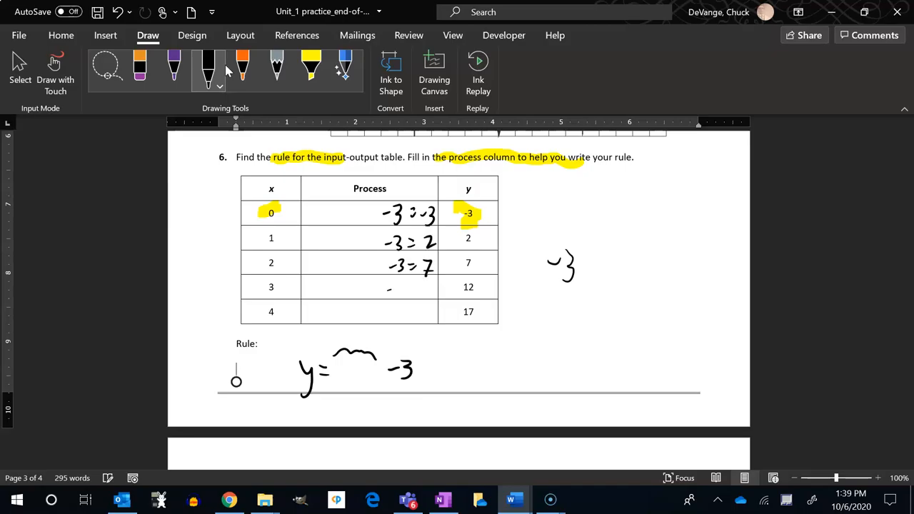
{"action": "left_click_drag", "start_coordinate": [386, 288], "coordinate": [440, 288]}
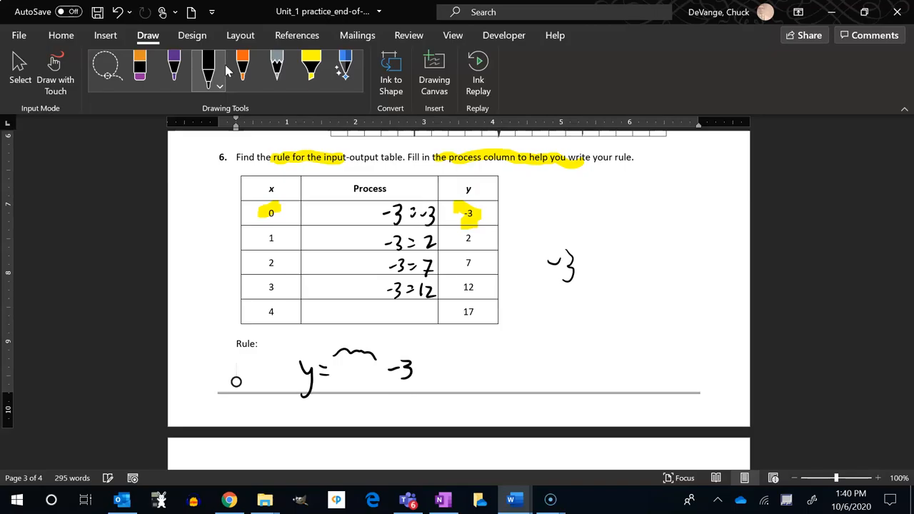
{"action": "left_click_drag", "start_coordinate": [386, 311], "coordinate": [421, 311]}
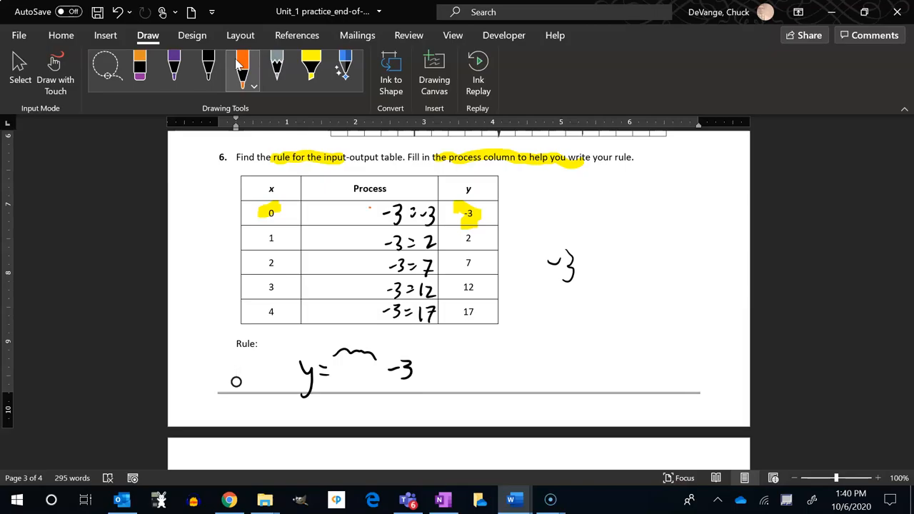
{"action": "left_click_drag", "start_coordinate": [364, 220], "coordinate": [374, 208]}
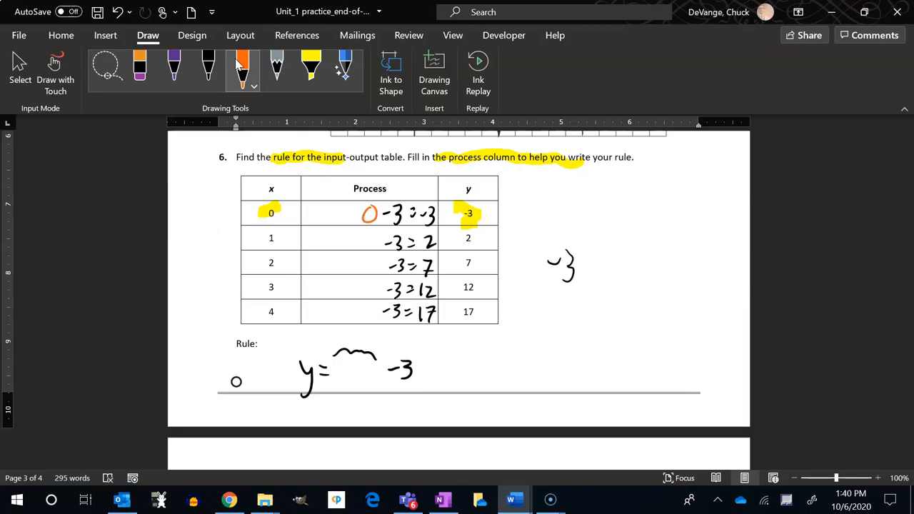
Write orange 5, 10, 15 and 20 before −3 in Process rows 2–5.
{"action": "left_click_drag", "start_coordinate": [364, 246], "coordinate": [374, 231]}
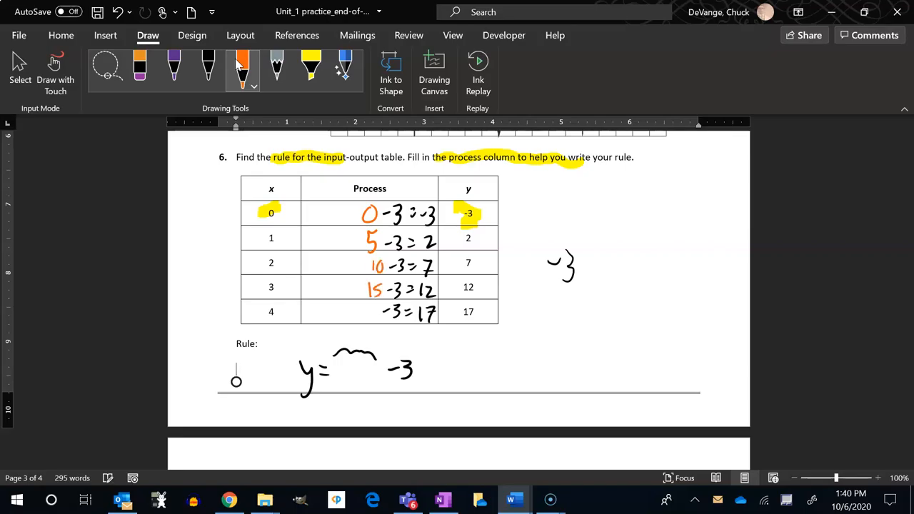
{"action": "left_click_drag", "start_coordinate": [364, 314], "coordinate": [383, 317]}
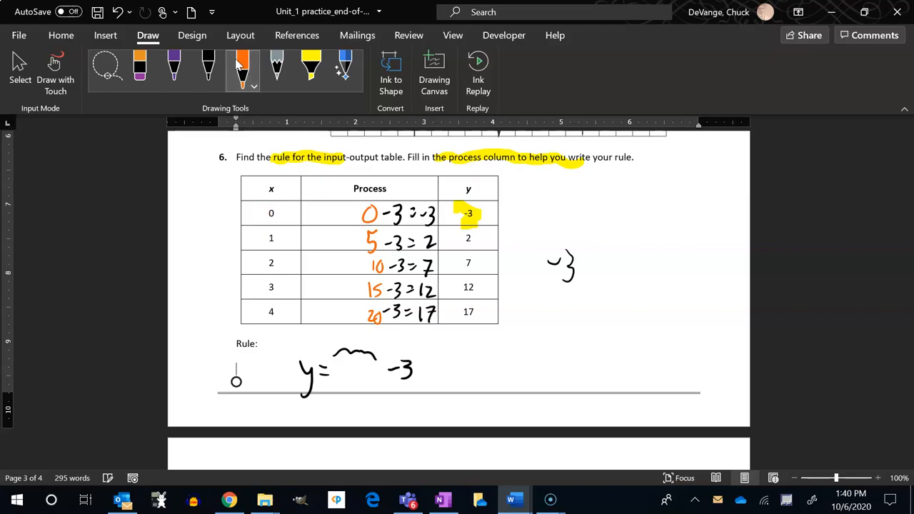
{"action": "mouse_move", "coordinate": [243, 69]}
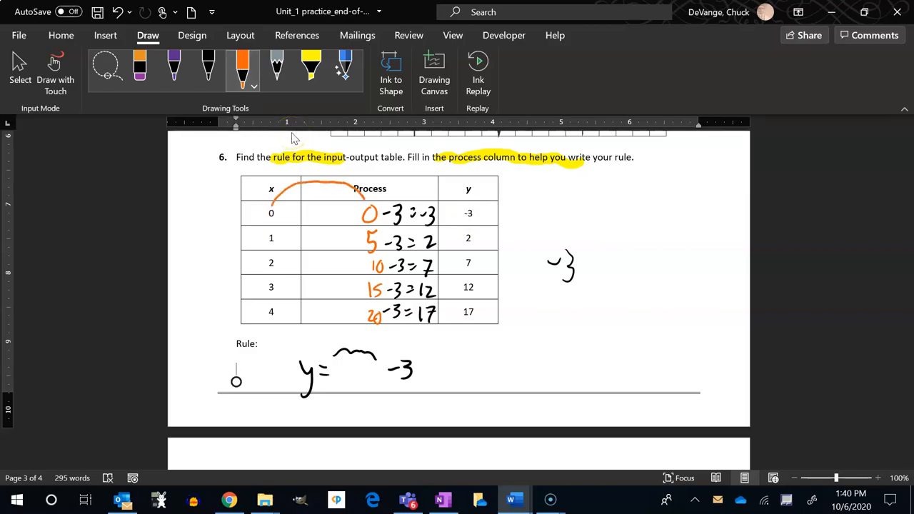
Draw a linking arc, rewrite the rows as 5(0)…5(4) − 3, and complete the rule with 5x.
{"action": "left_click_drag", "start_coordinate": [274, 330], "coordinate": [368, 327]}
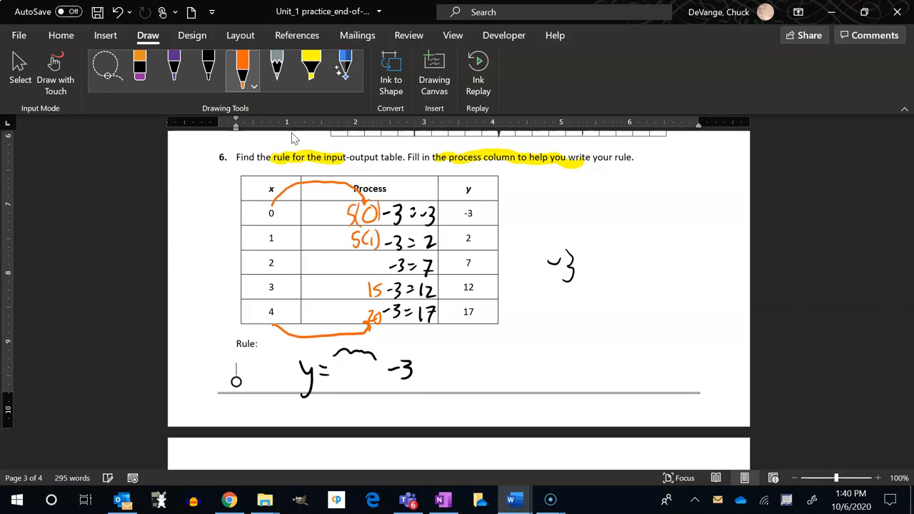
{"action": "left_click_drag", "start_coordinate": [350, 264], "coordinate": [379, 264]}
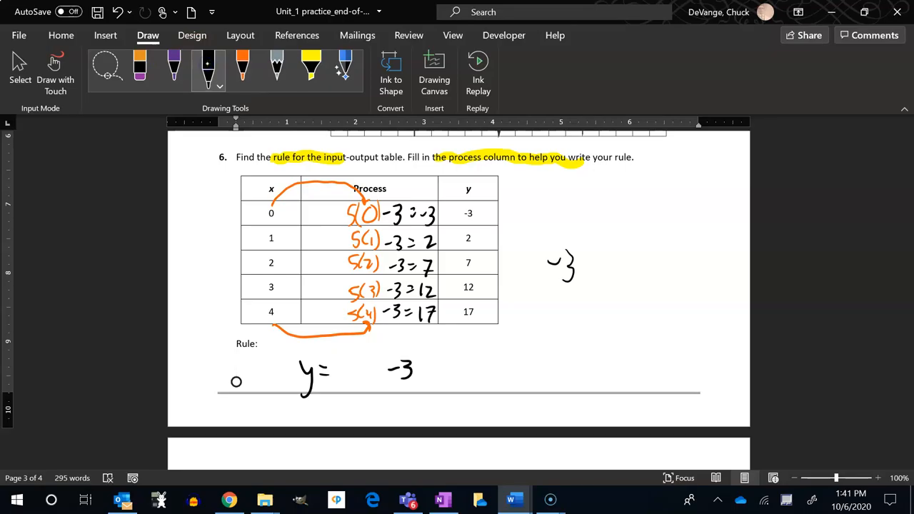
{"action": "left_click_drag", "start_coordinate": [340, 374], "coordinate": [382, 371]}
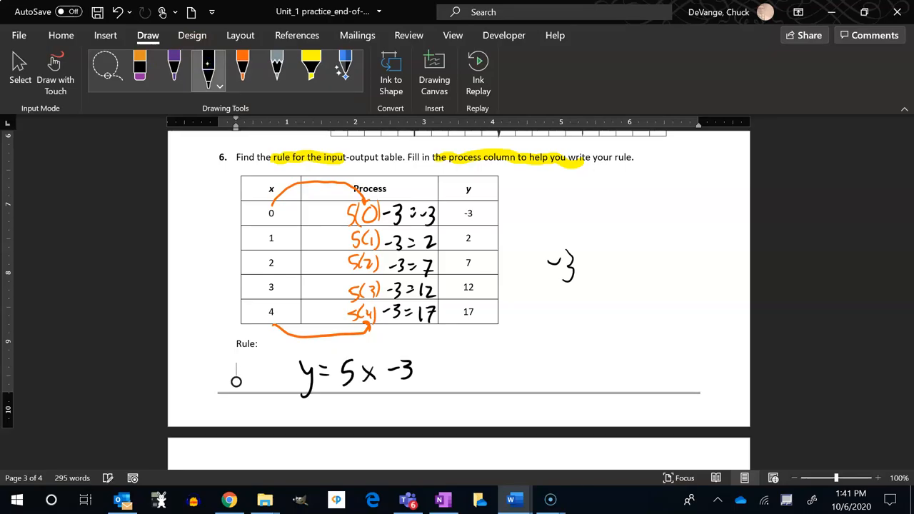